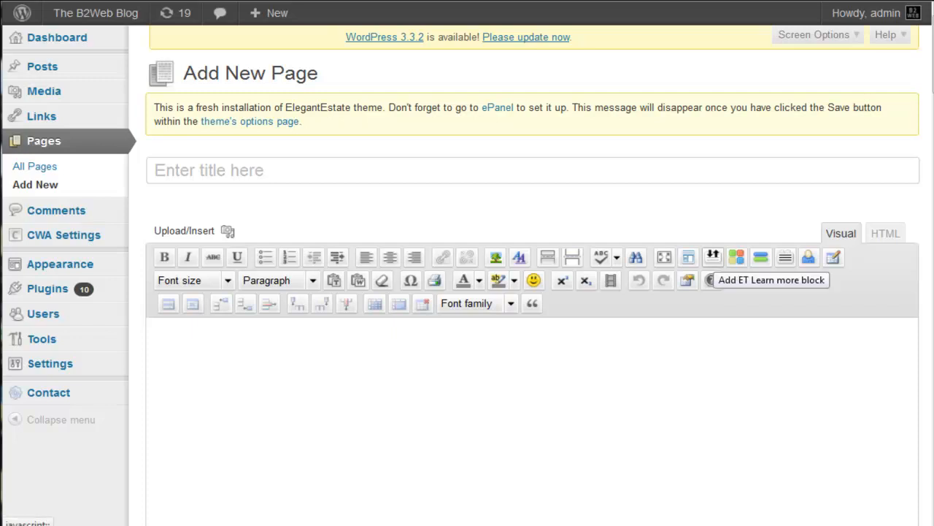
pyautogui.moveTo(715, 281)
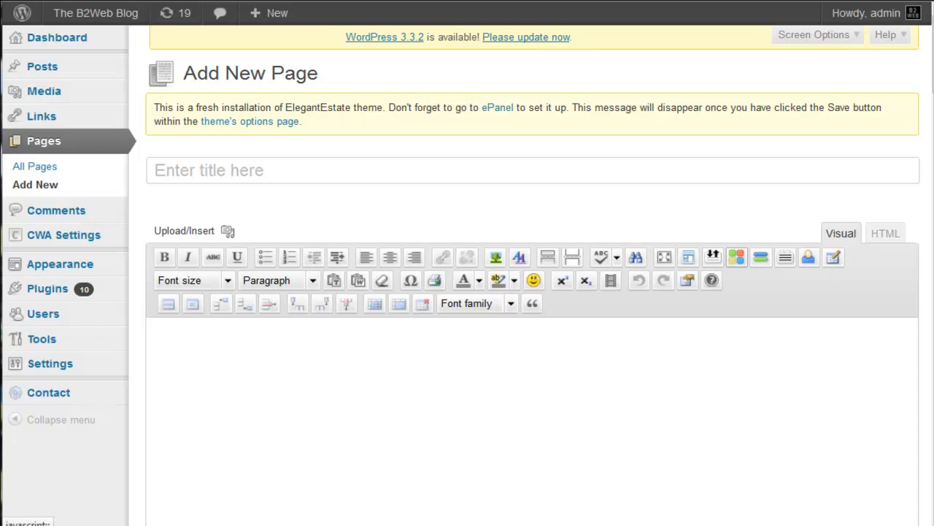
pyautogui.moveTo(757, 257)
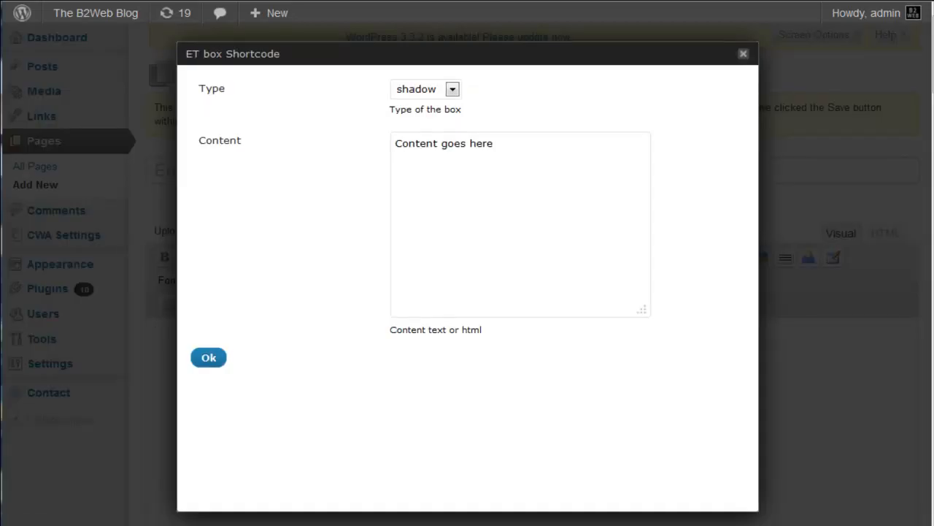
# Insert a shadow-type ET box shortcode with 'Content goes here' placeholder text
pyautogui.click(445, 88)
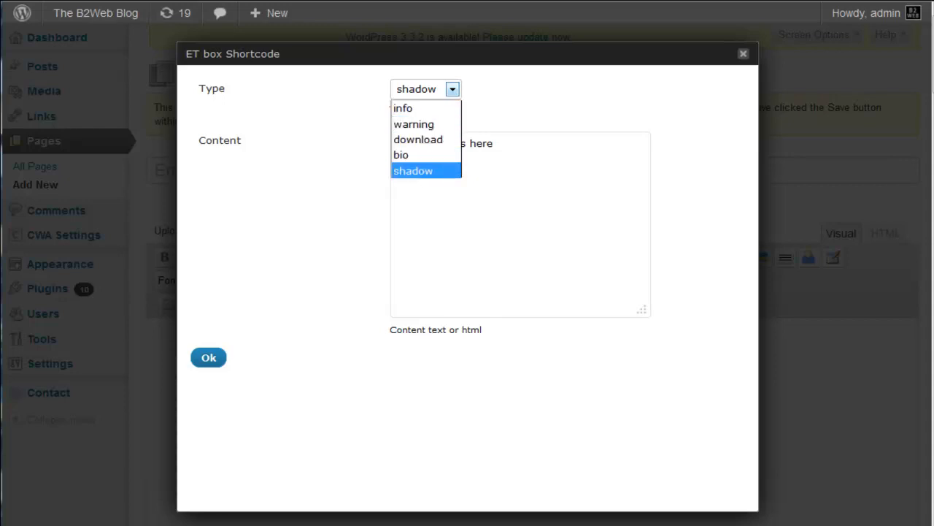
pyautogui.click(417, 170)
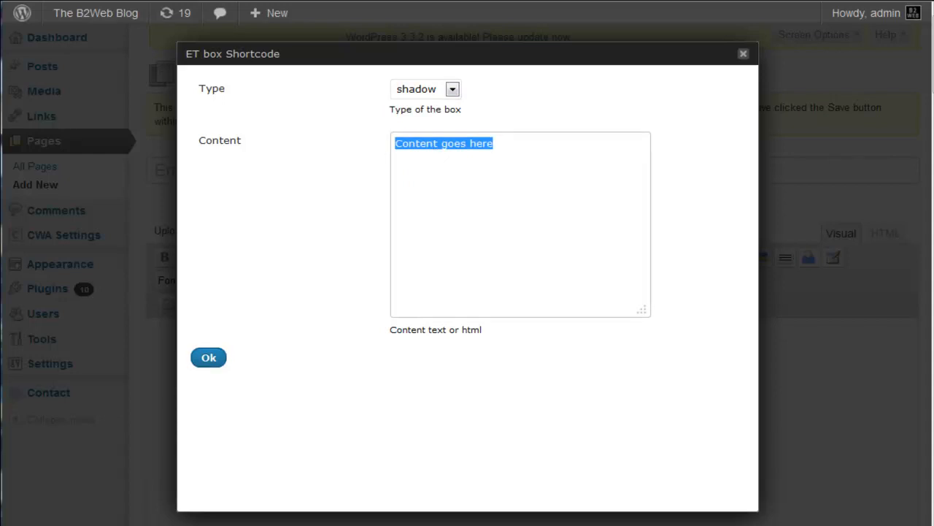
pyautogui.click(208, 357)
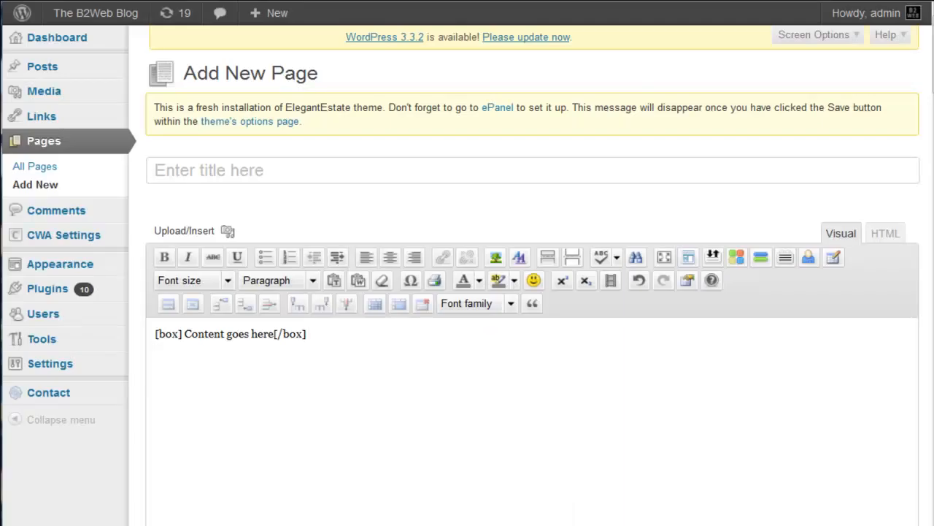
# Check the [box] shortcode line, then preview the draft page from the Publish box
pyautogui.tripleClick(230, 334)
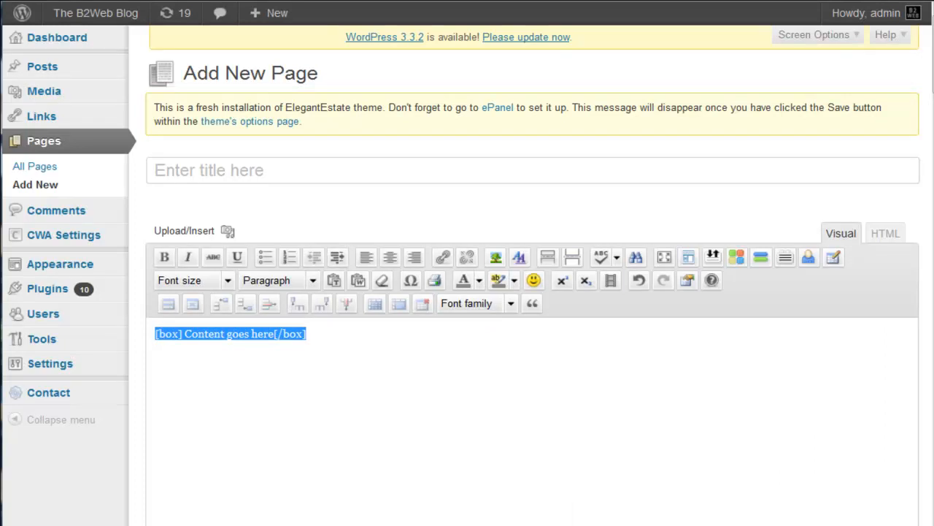
pyautogui.click(307, 333)
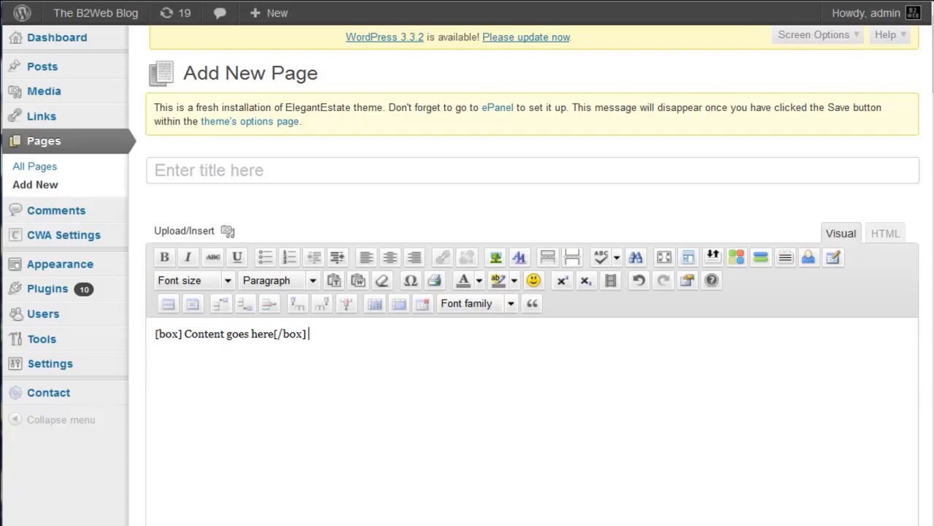
pyautogui.scroll(-3)
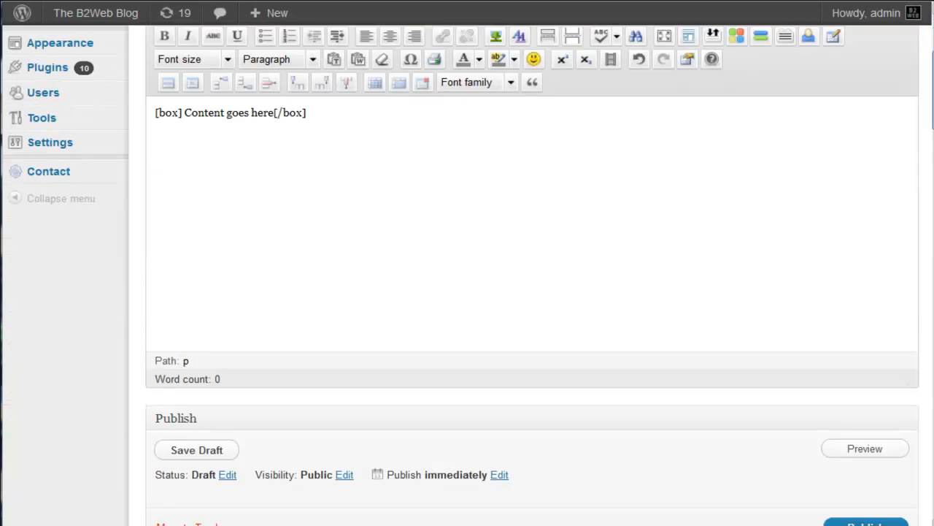
pyautogui.scroll(-3)
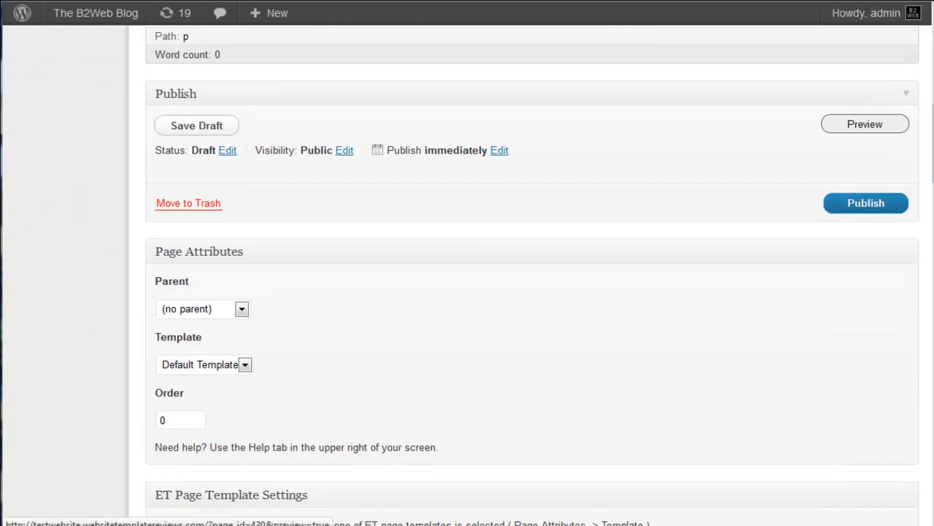
pyautogui.click(864, 123)
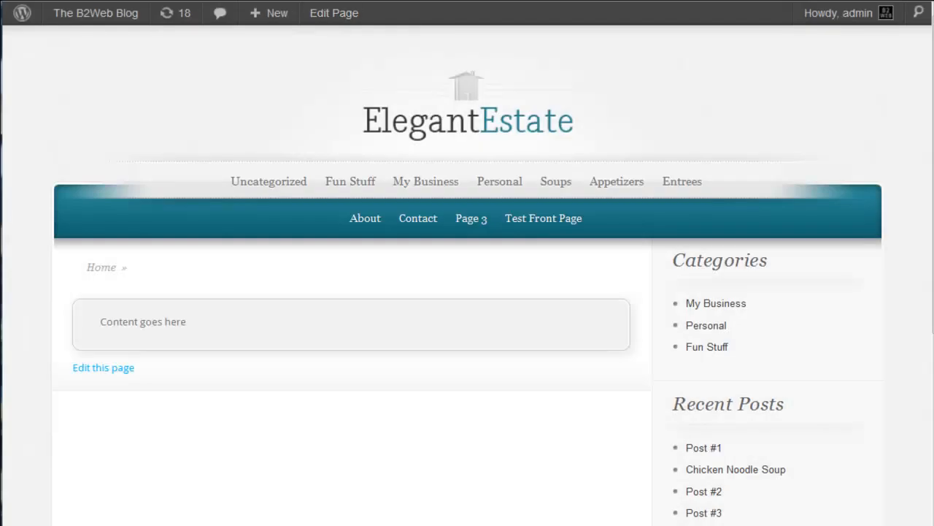
# Scroll the ElegantEstate preview and select the shadowed box's 'Content goes here' text
pyautogui.scroll(-3)
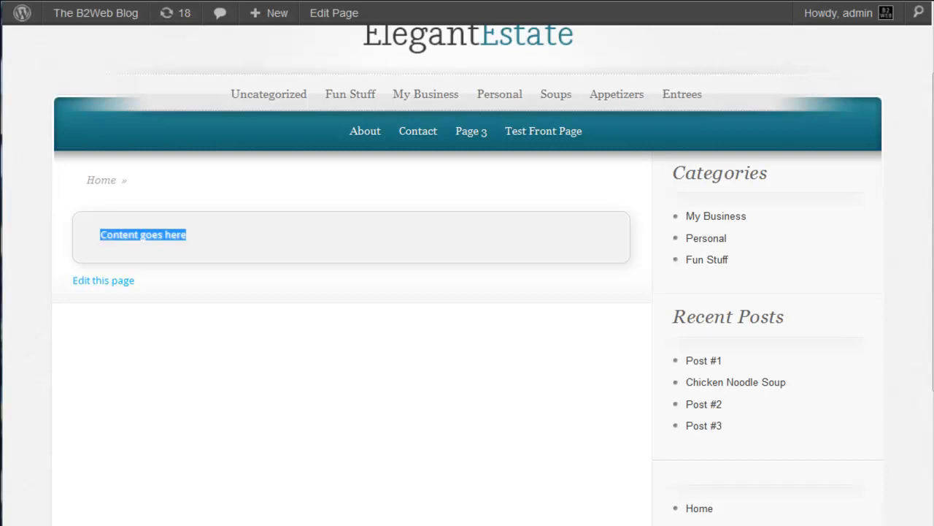
pyautogui.click(103, 280)
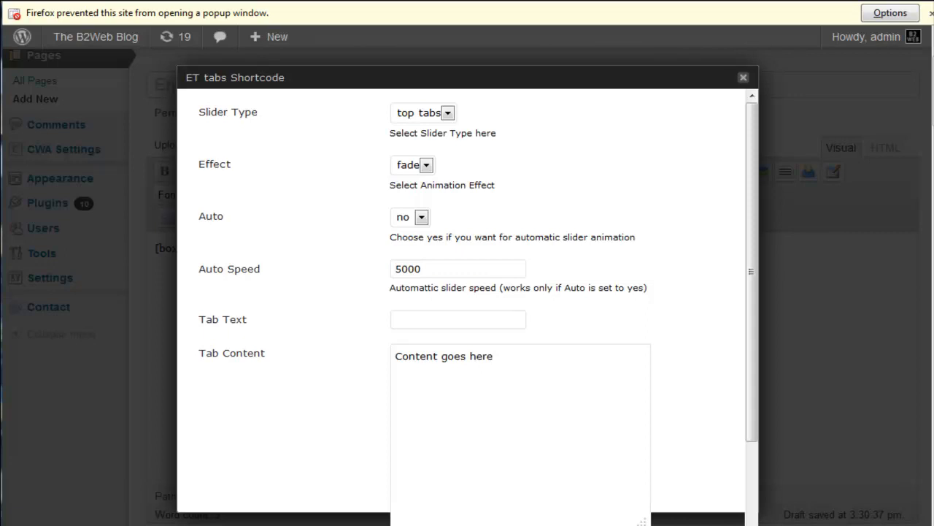
# Set the tabs shortcode slider type to images, keep the fade effect, and scroll down
pyautogui.click(444, 113)
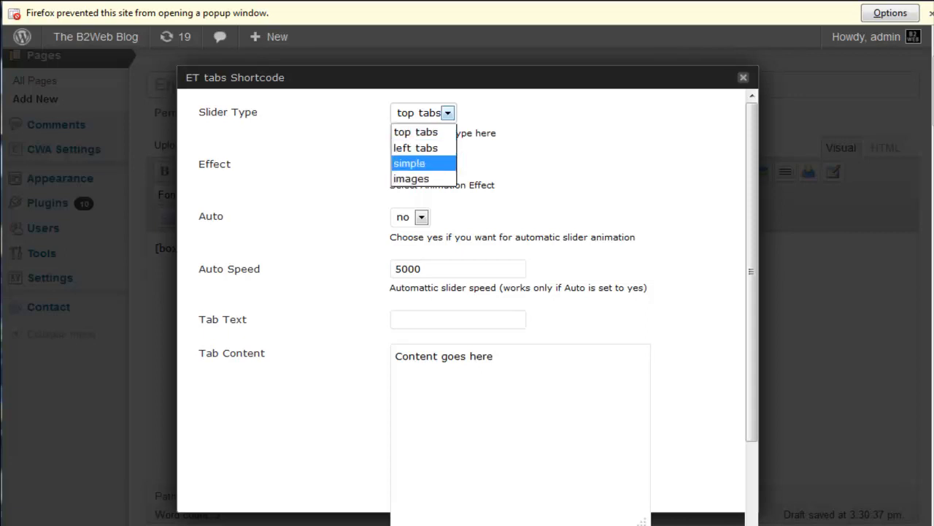
pyautogui.click(414, 178)
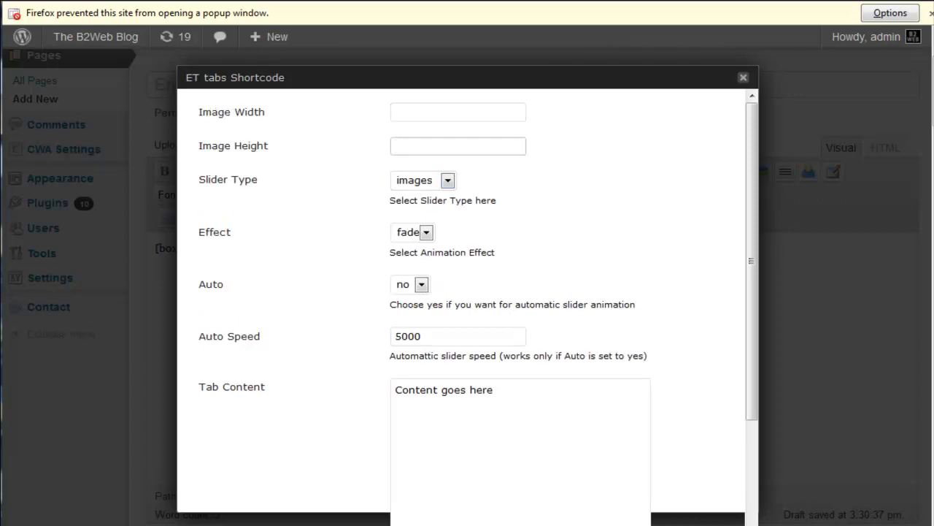
pyautogui.click(446, 180)
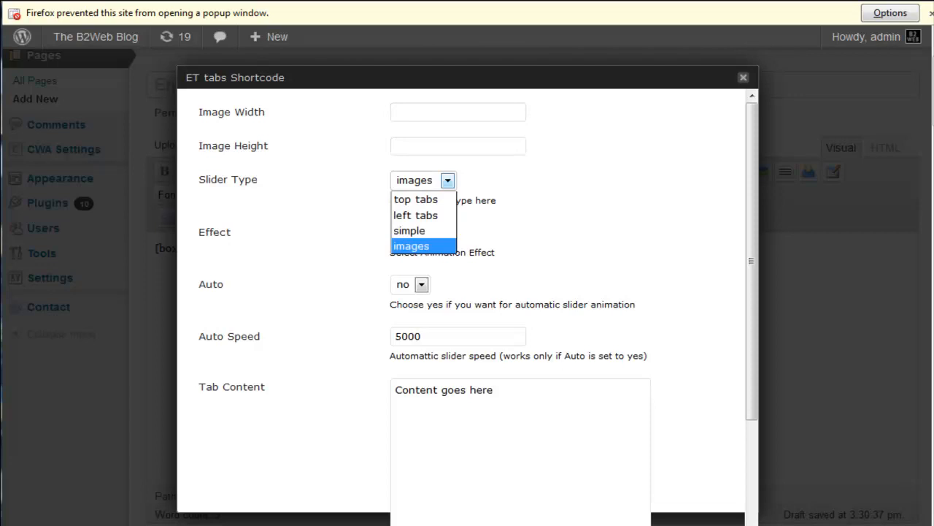
pyautogui.click(412, 245)
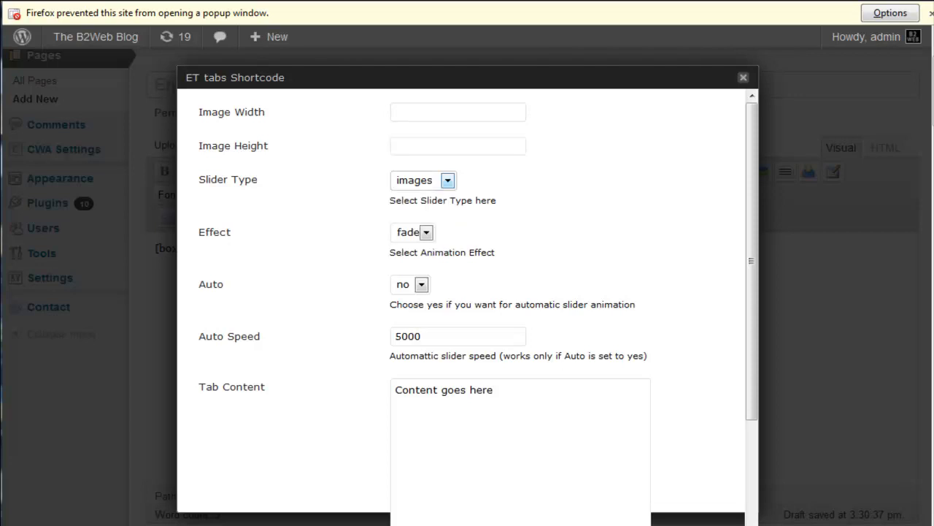
pyautogui.click(427, 232)
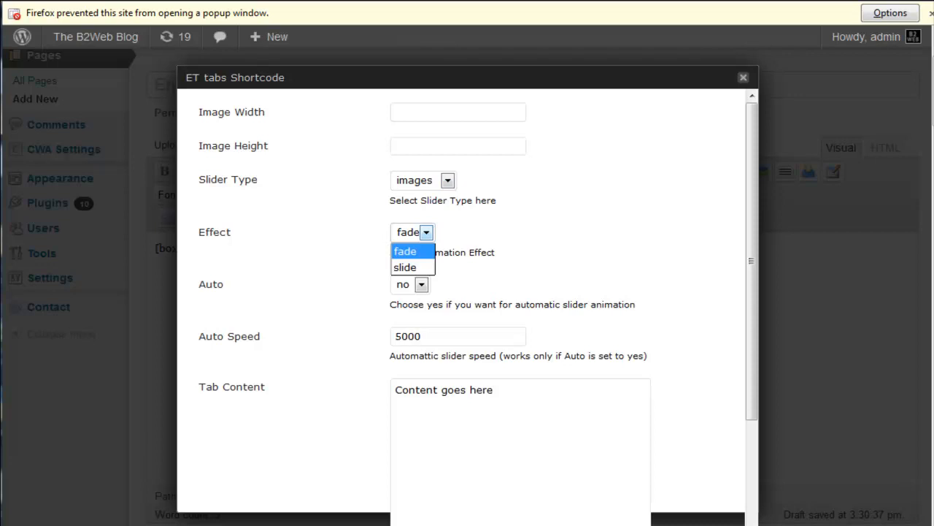
pyautogui.click(405, 251)
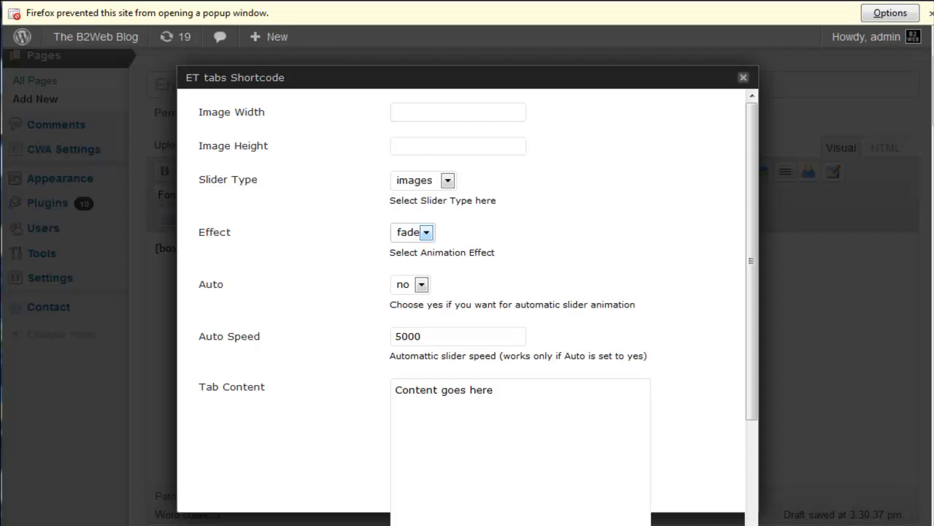
pyautogui.scroll(-3)
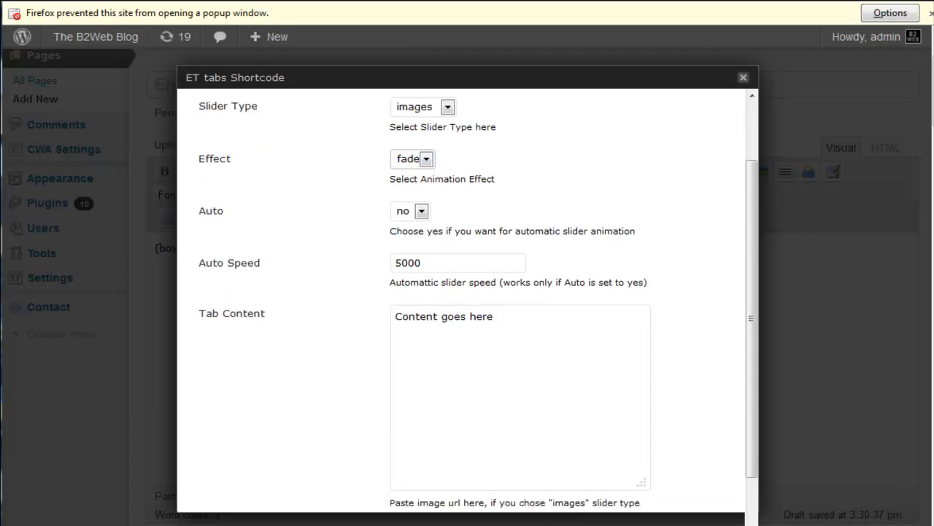
pyautogui.scroll(-3)
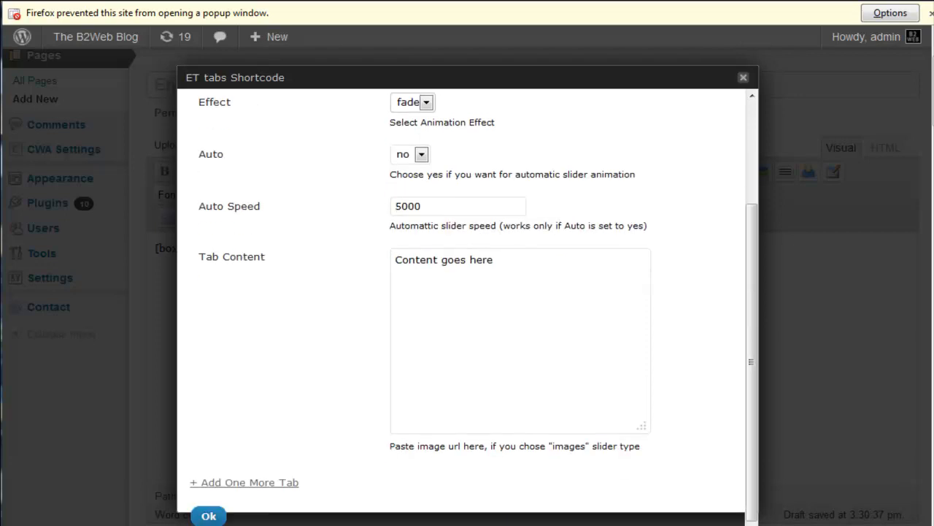